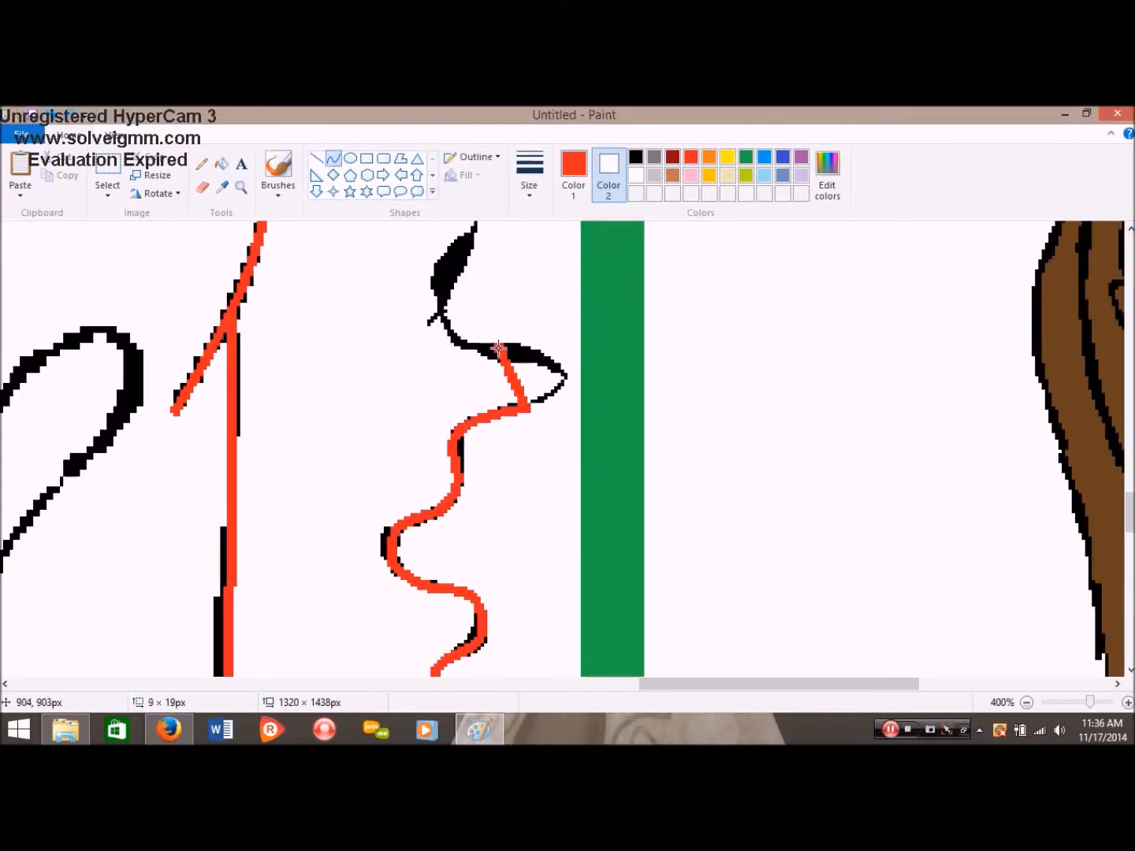
# Step: Scroll across the canvas while retracing the hair, hands and body curves in red
pyautogui.scroll(-3)
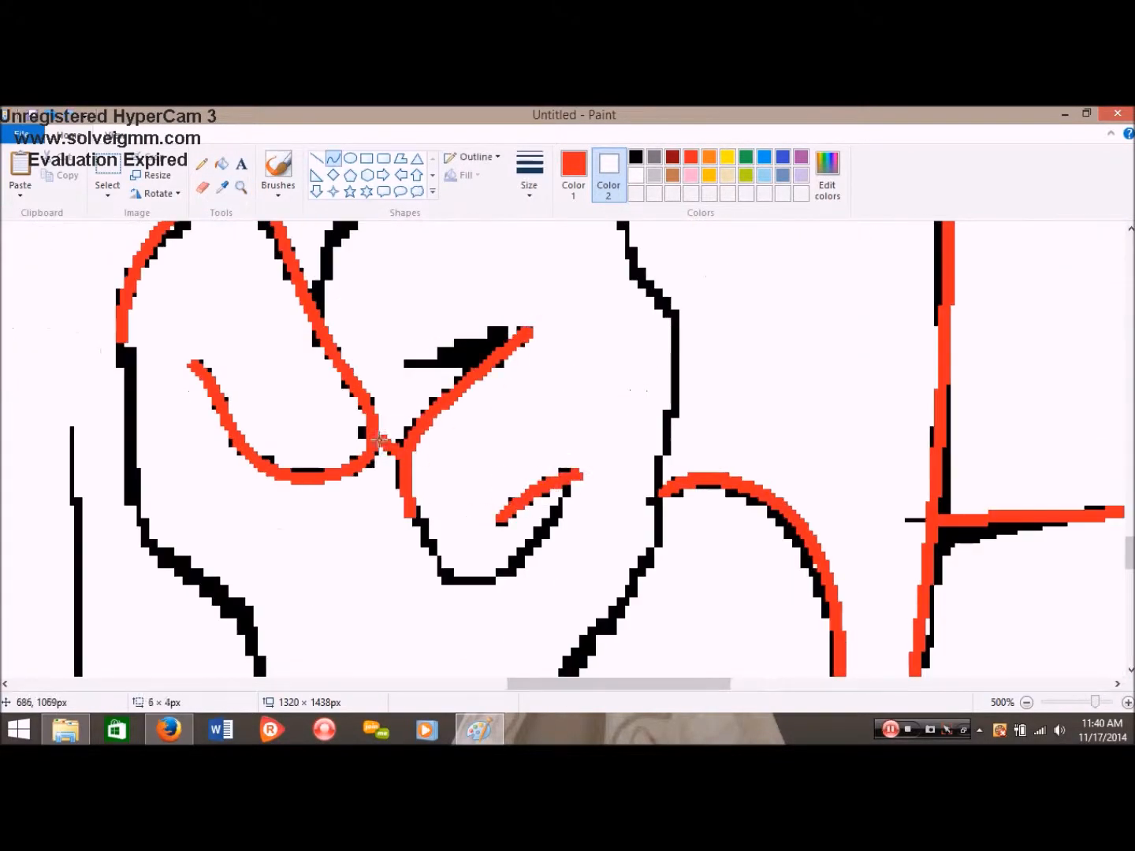
pyautogui.scroll(-3)
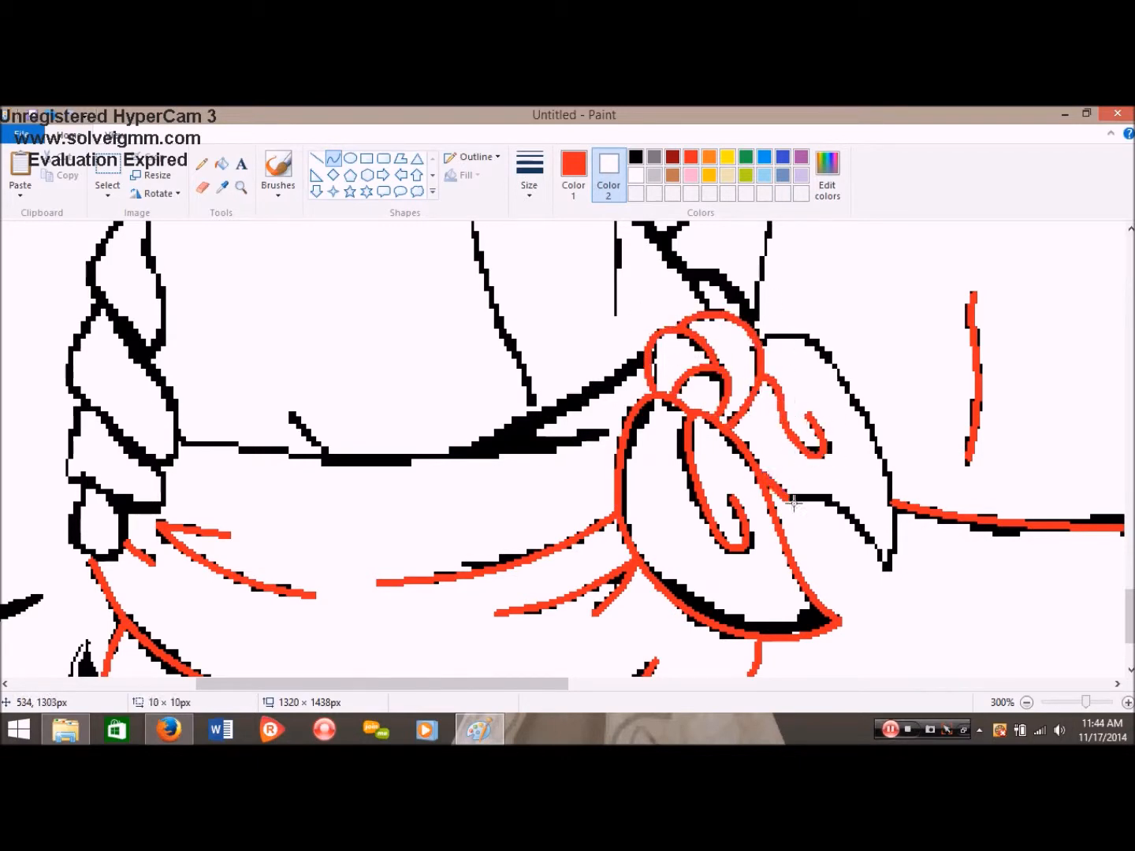
pyautogui.scroll(3)
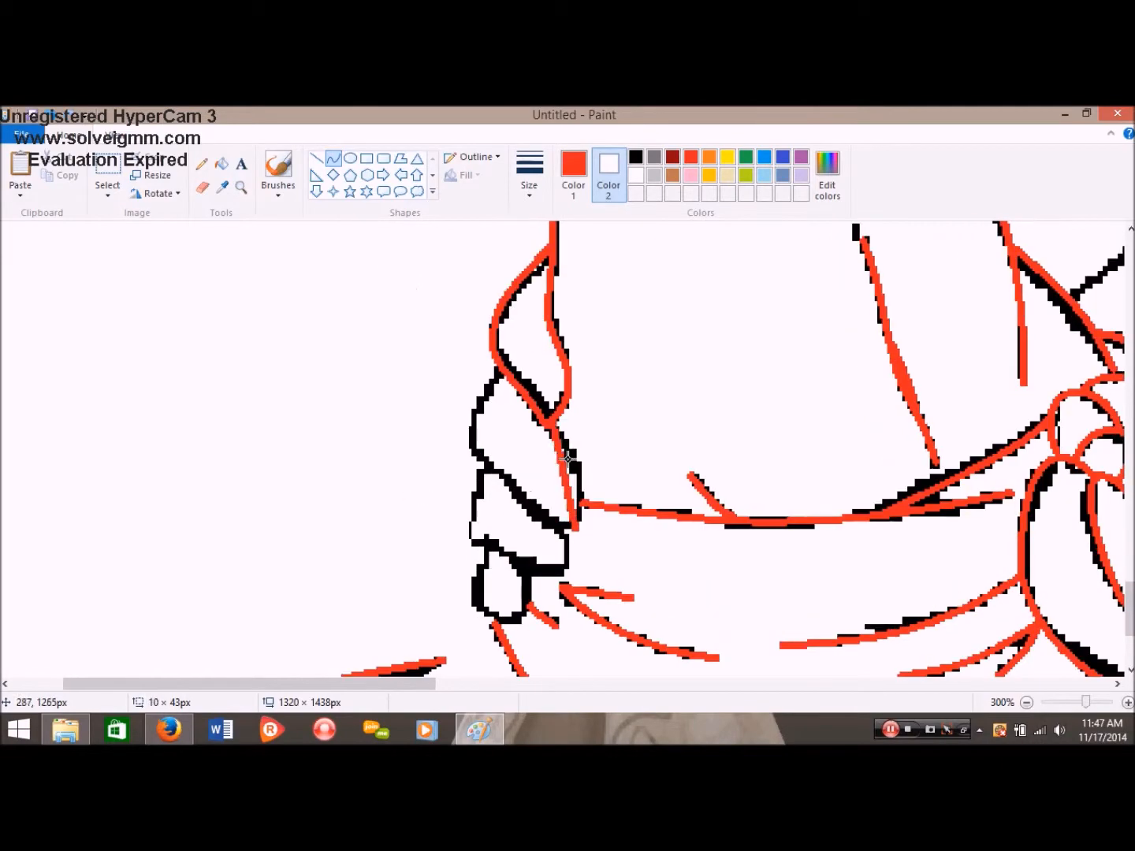
pyautogui.scroll(-3)
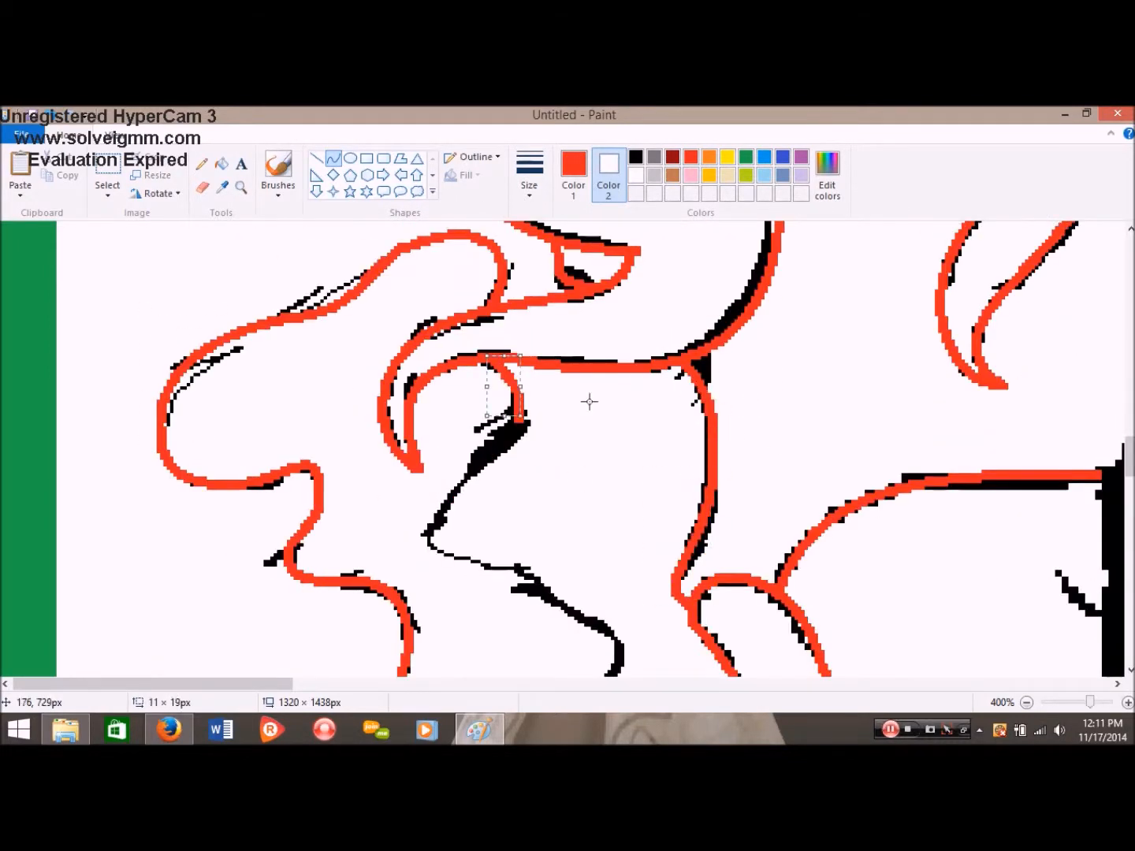
# Step: Retrace the rings and eye areas in red, then zoom out to 50% to see the whole canvas
pyautogui.scroll(-3)
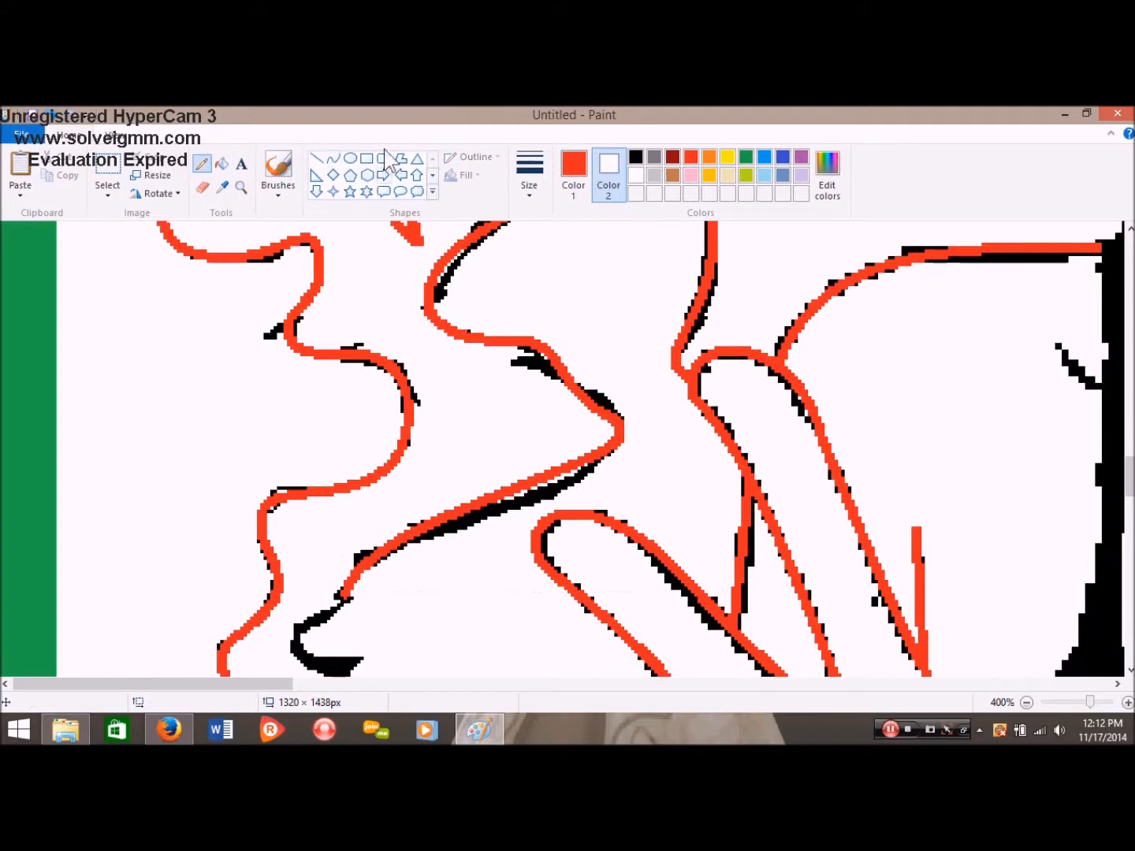
pyautogui.scroll(-3)
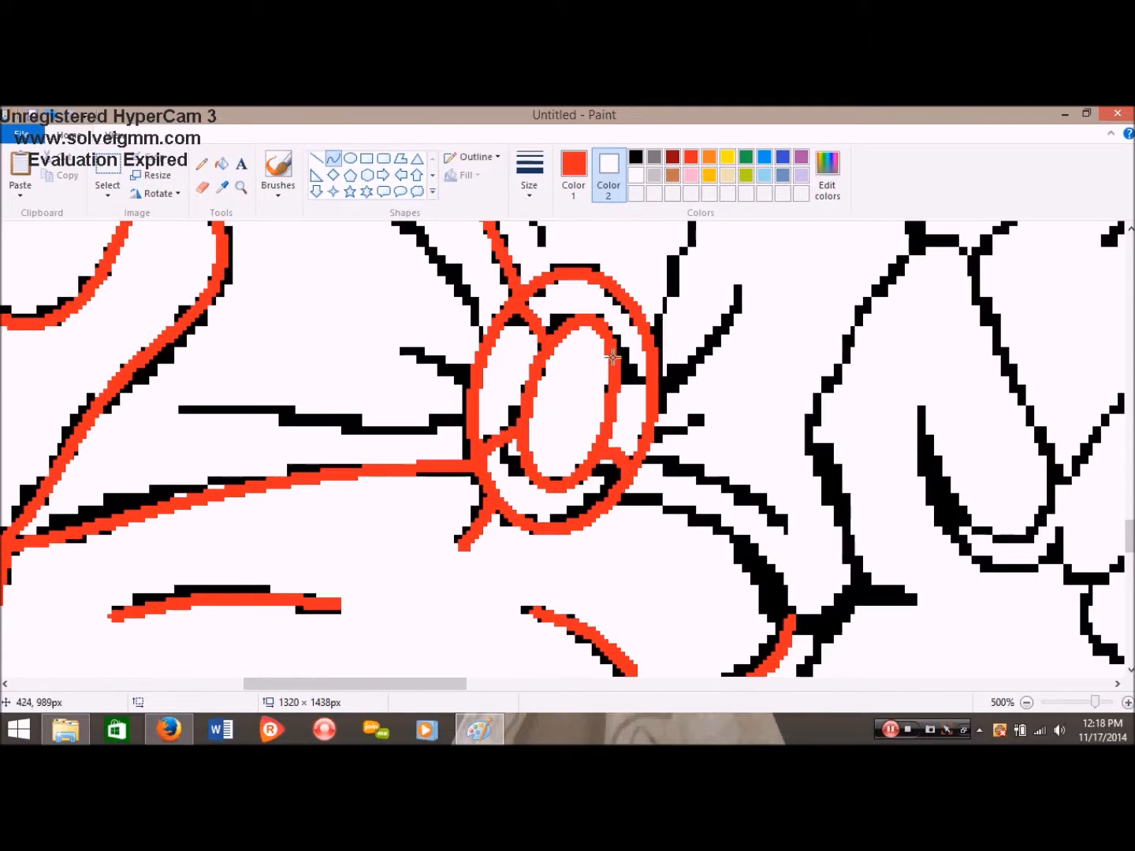
pyautogui.scroll(-3)
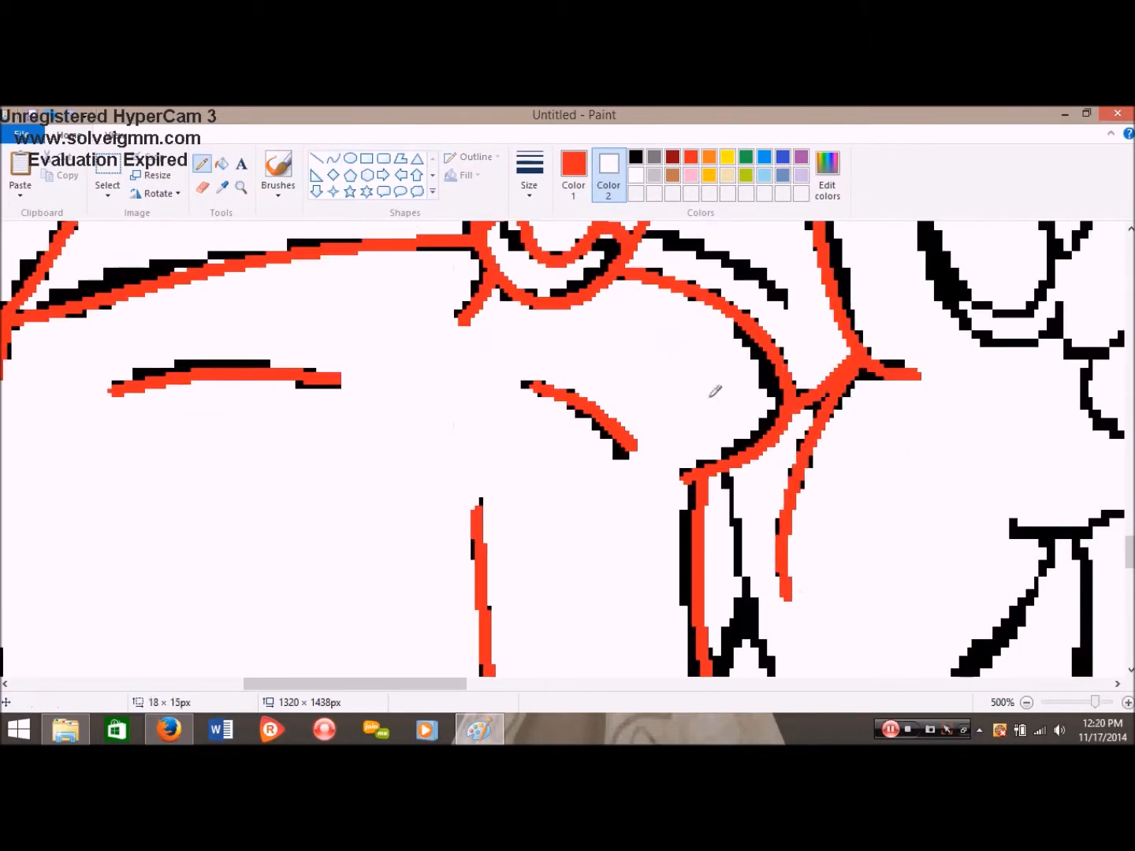
pyautogui.scroll(-3)
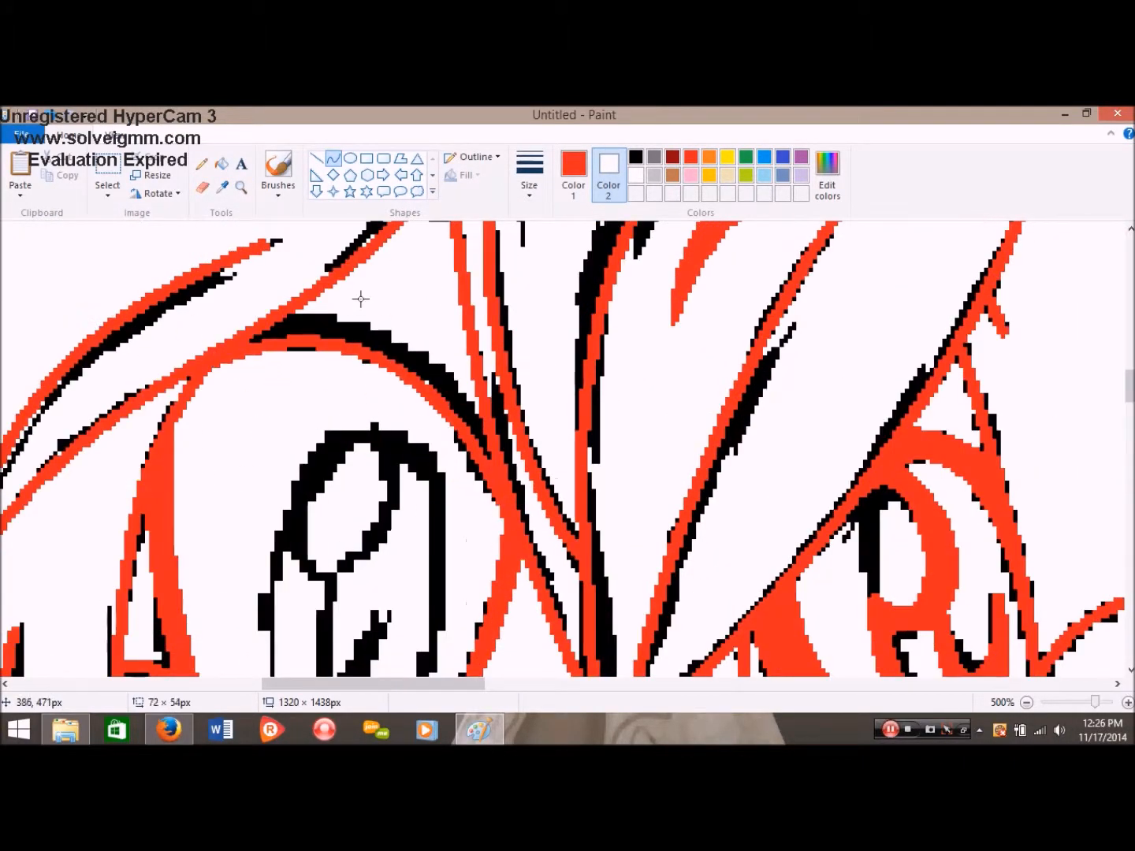
pyautogui.scroll(-3)
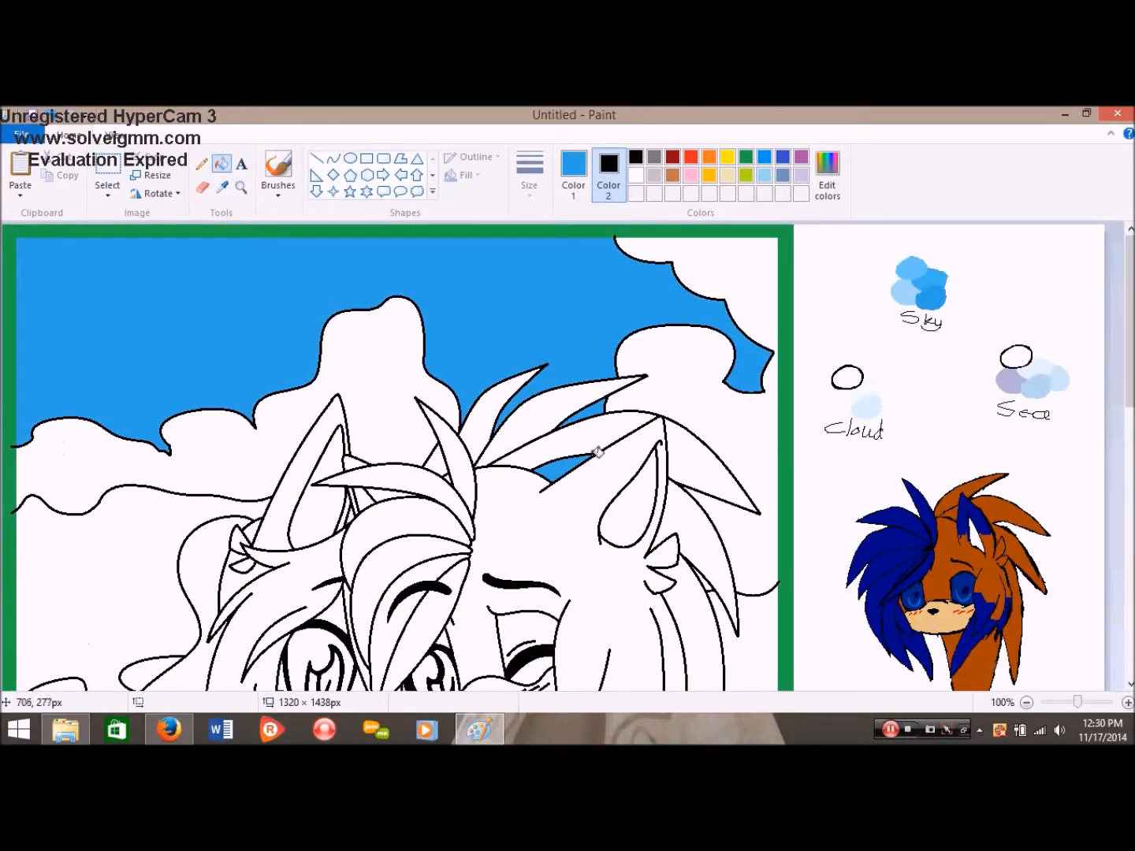
pyautogui.click(1026, 703)
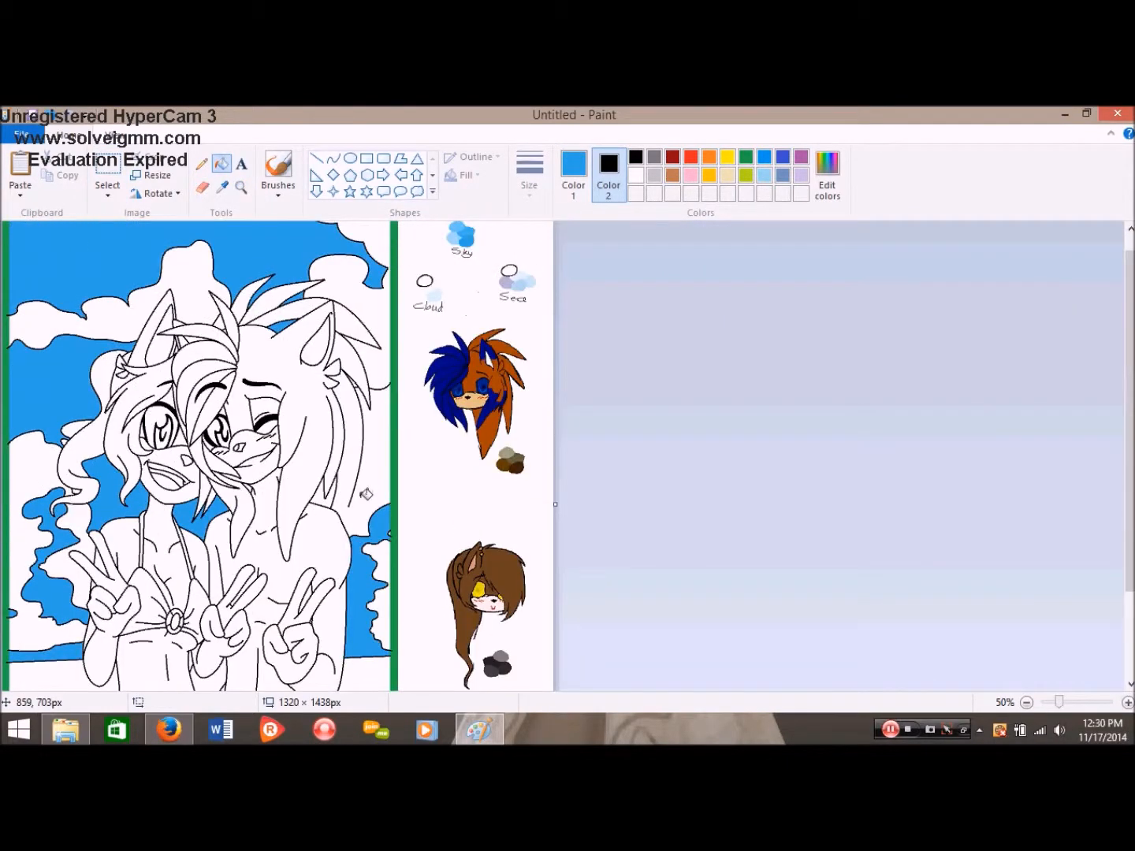